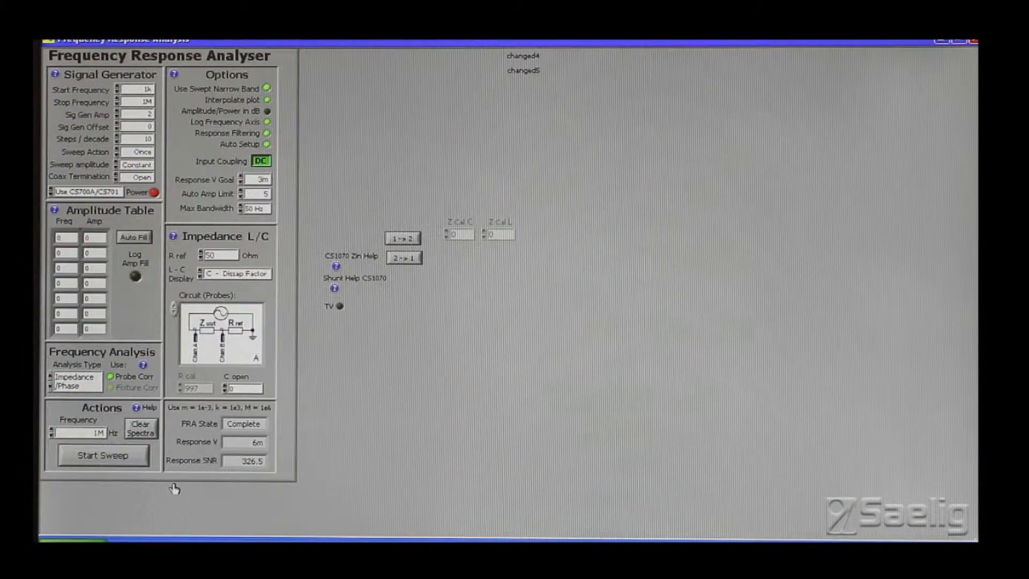
mouse_move(82, 89)
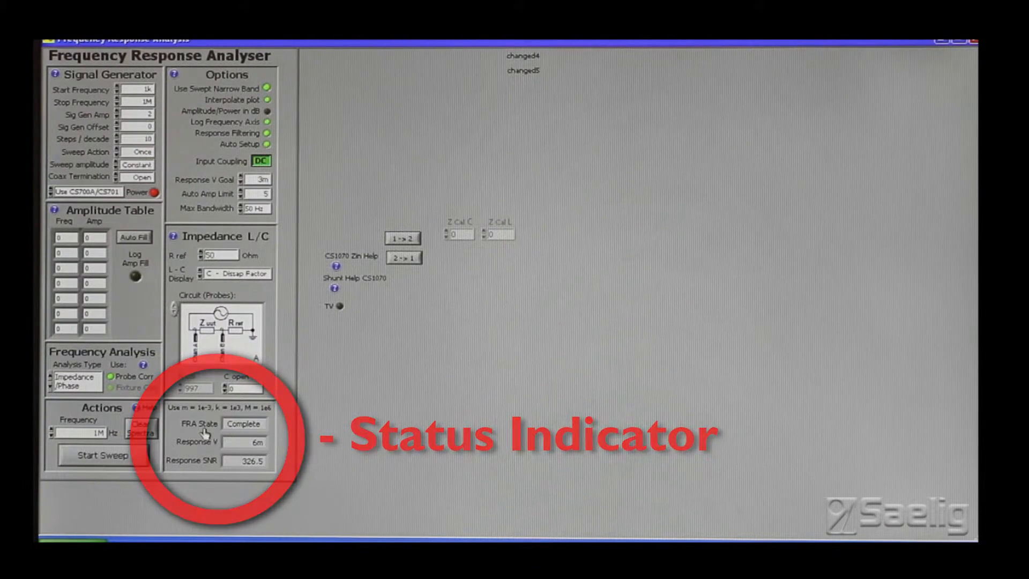
mouse_move(205, 433)
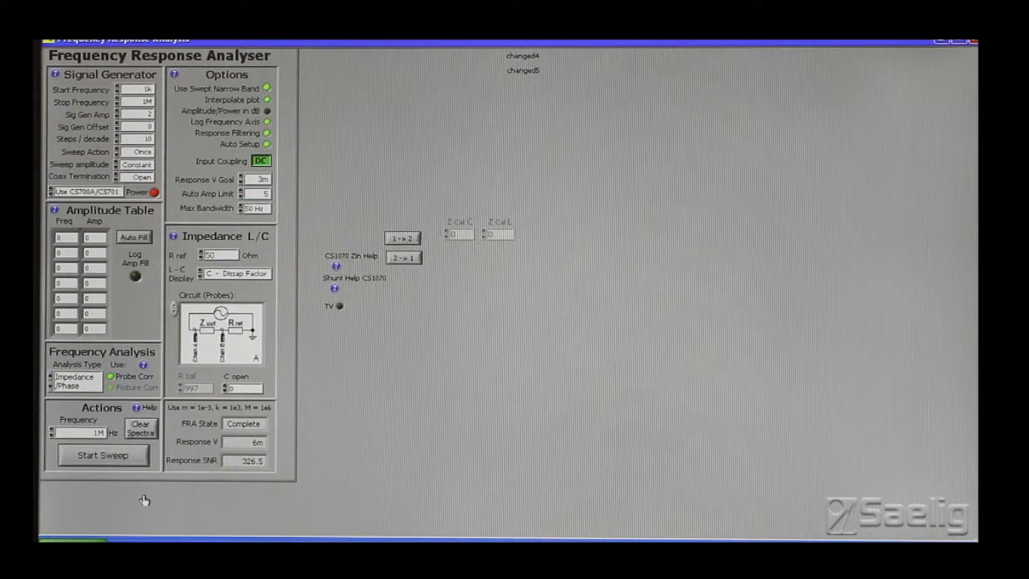
mouse_move(134, 411)
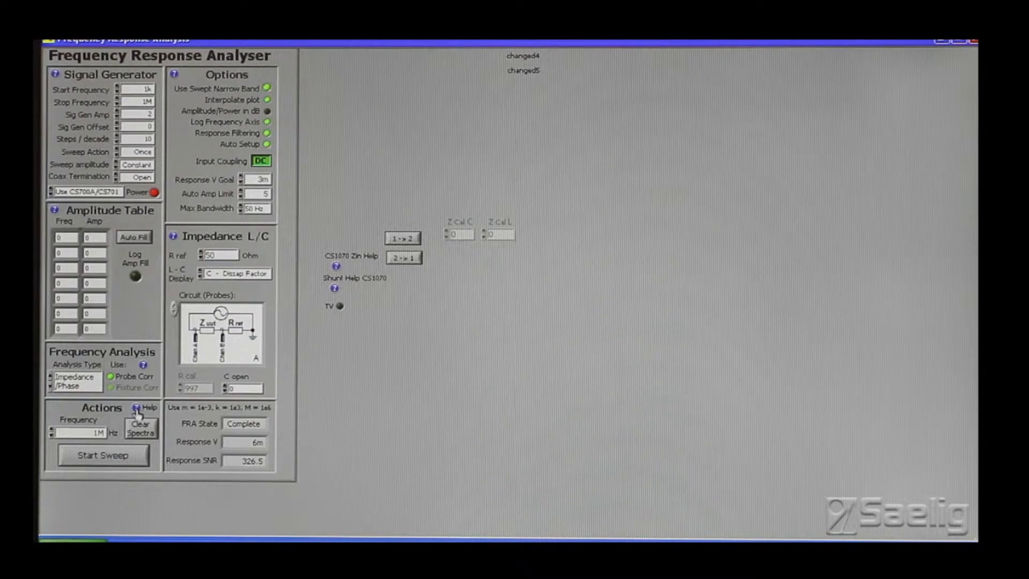
Step: Read through the getting-started help on running sweeps, then close it
click(137, 408)
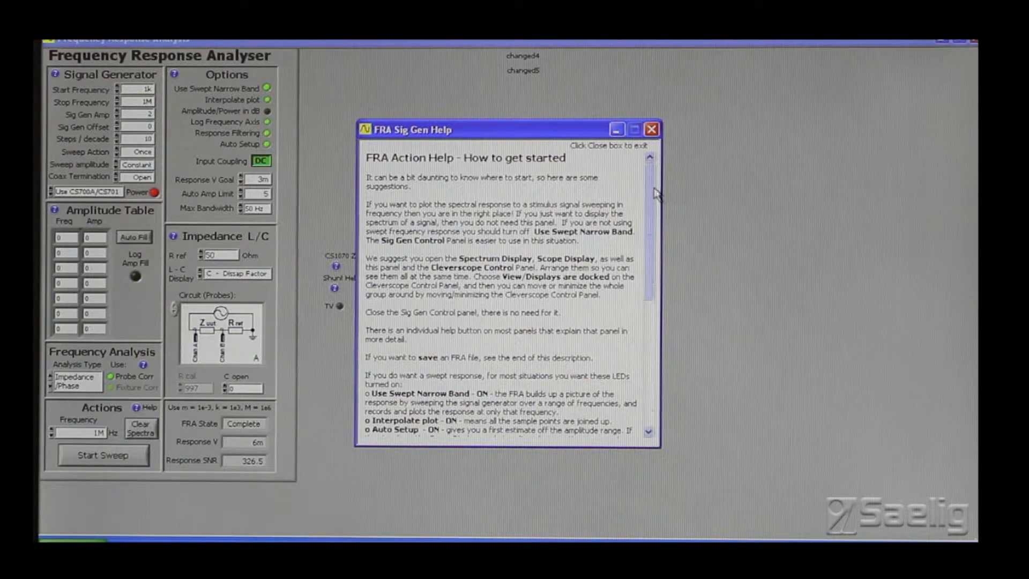
scroll(down, 3)
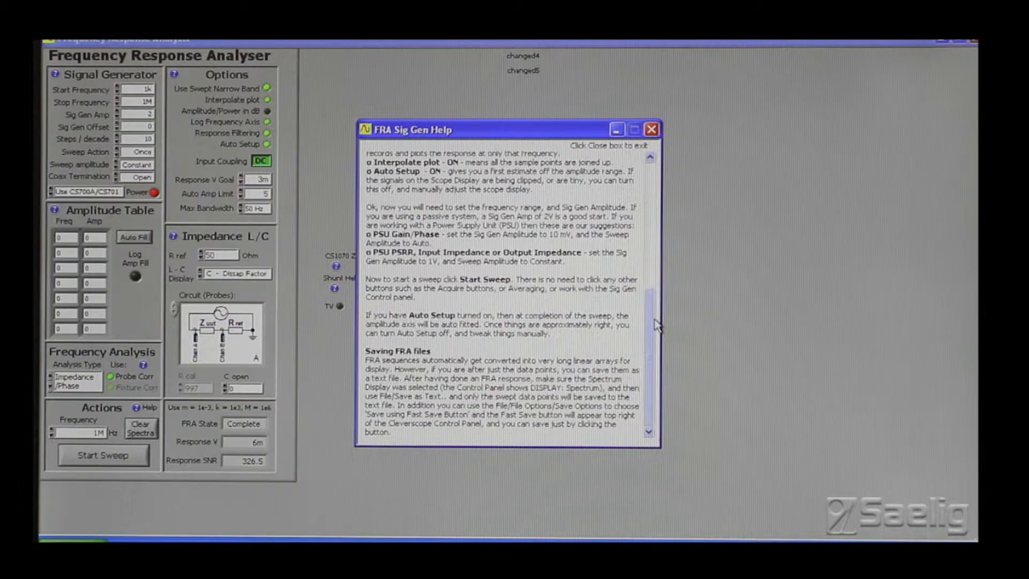
scroll(up, 3)
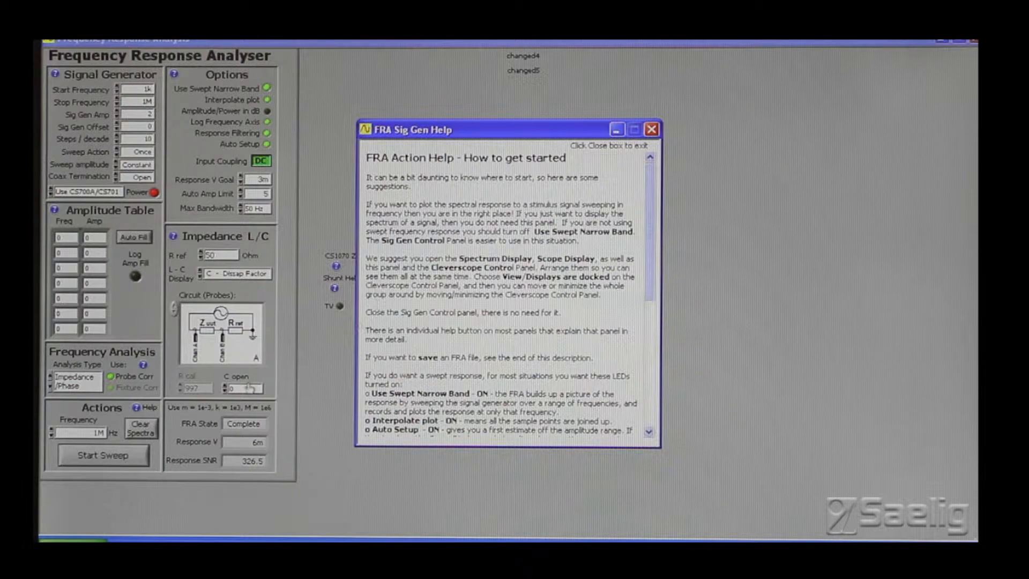
mouse_move(609, 105)
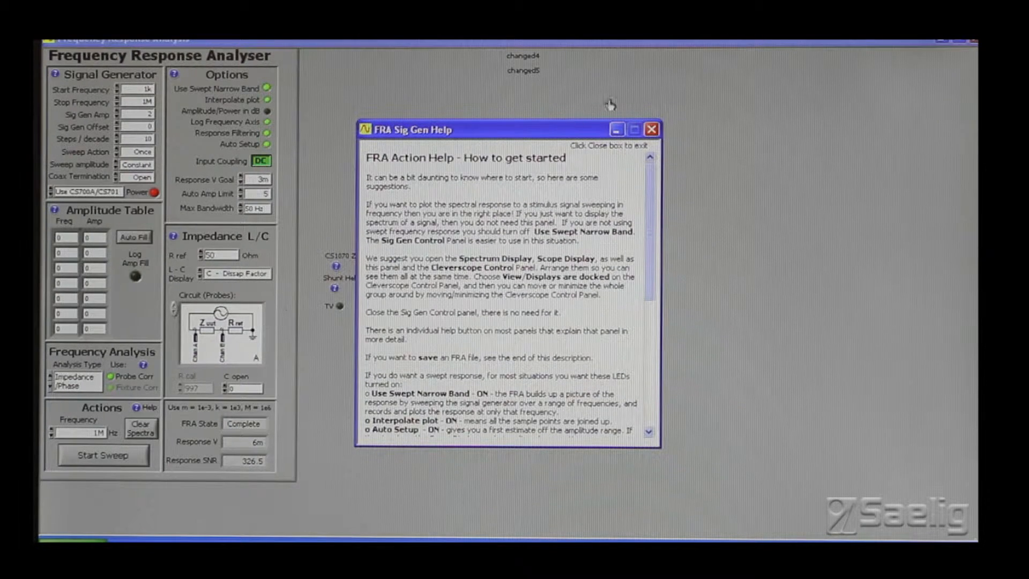
click(650, 129)
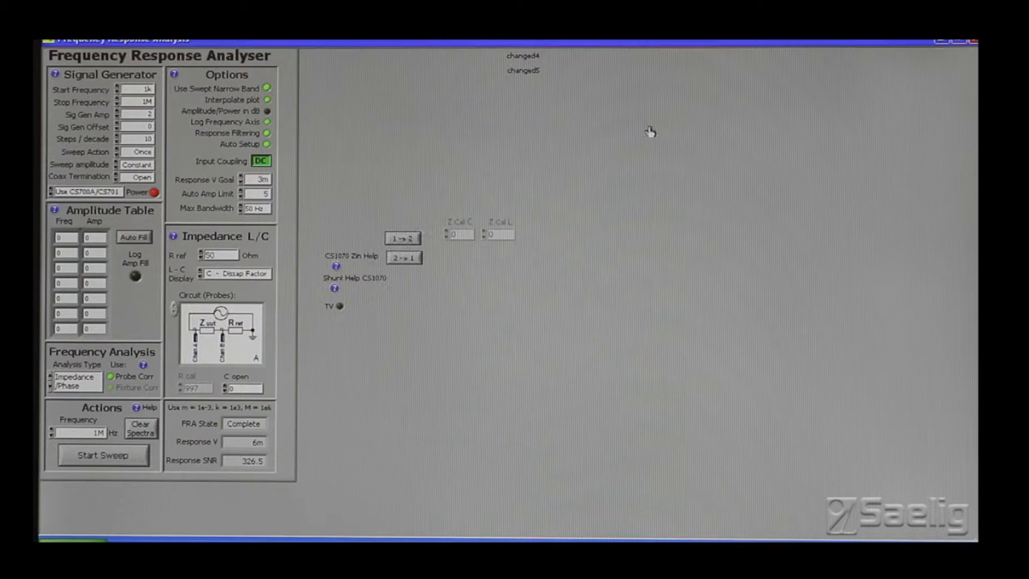
Step: Review the analysis types and calibration help, then browse the control panel
click(143, 365)
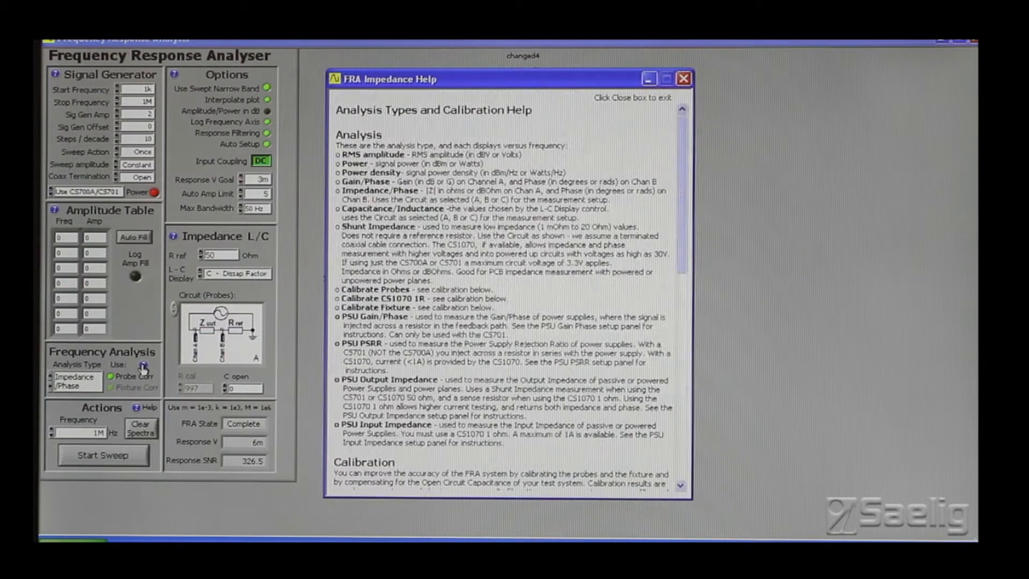
mouse_move(669, 138)
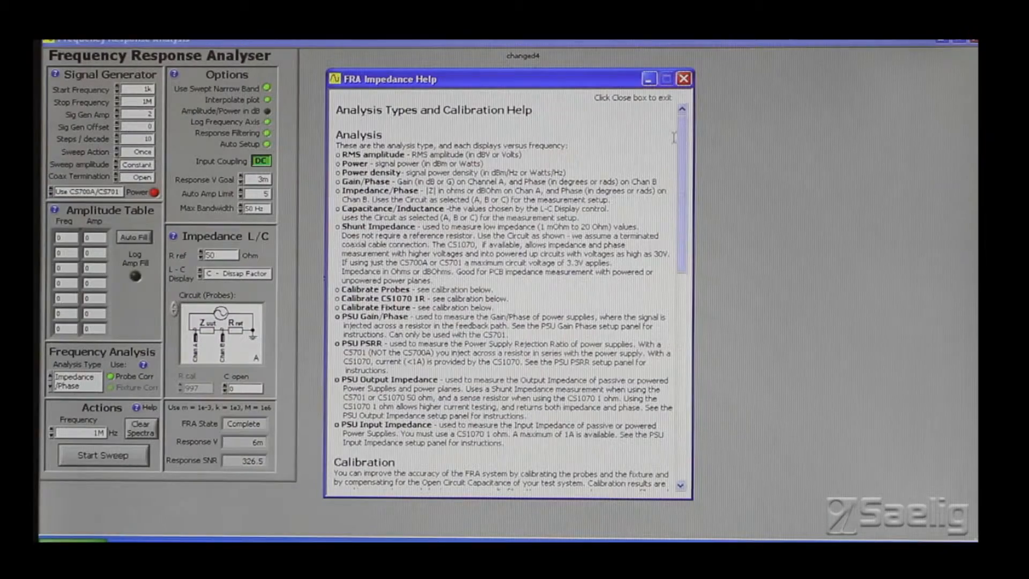
scroll(down, 3)
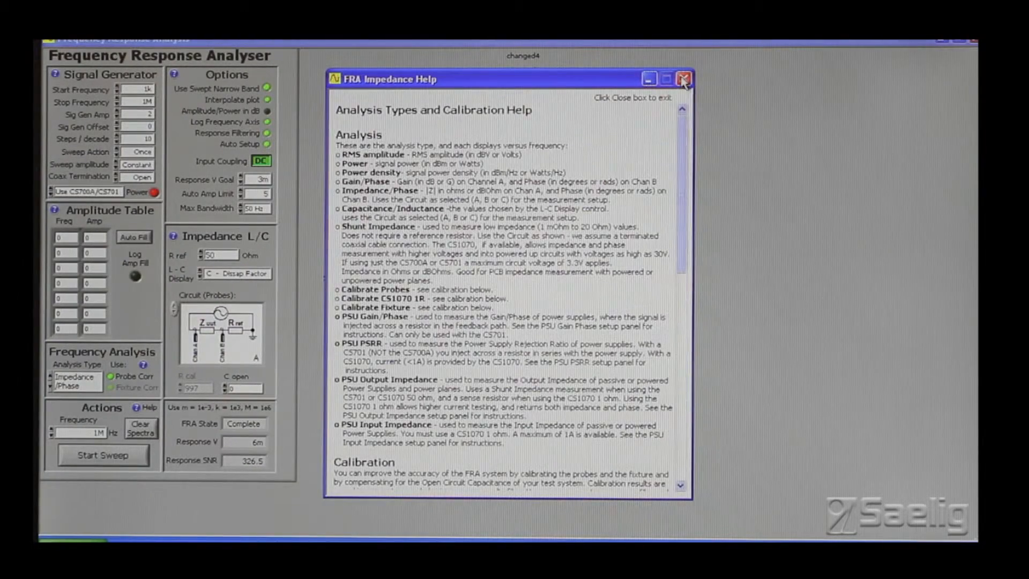
click(683, 79)
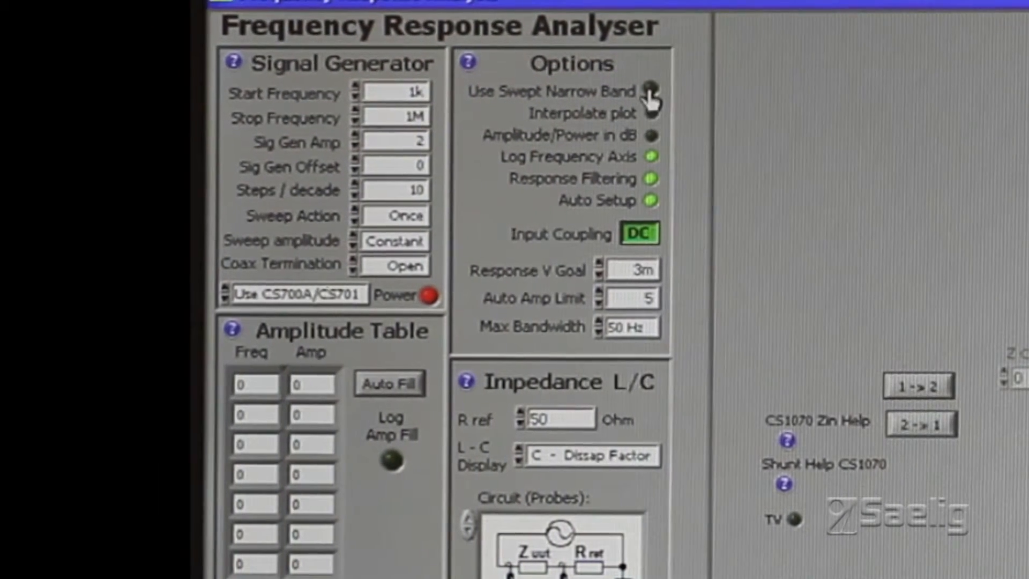
click(652, 91)
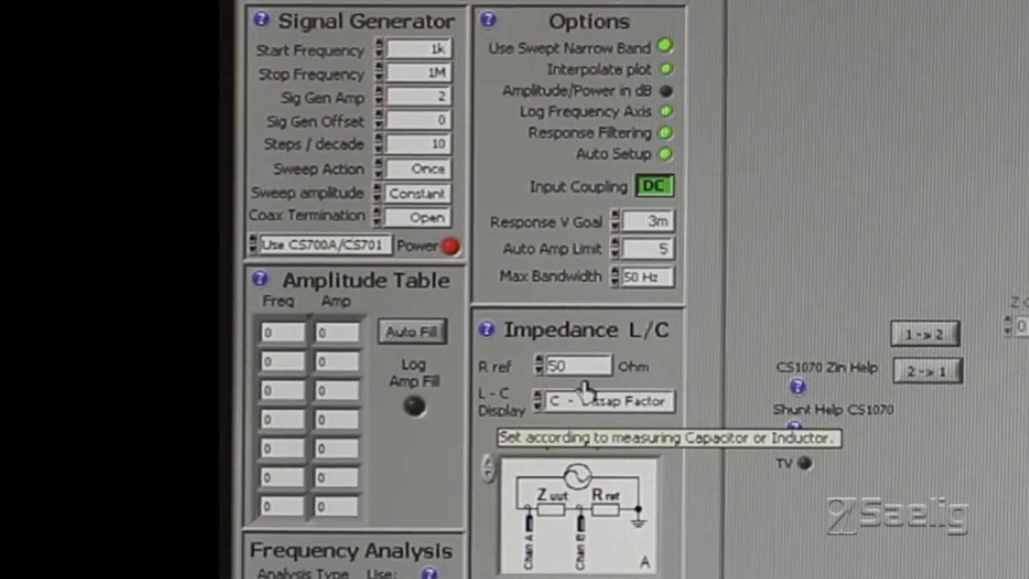
scroll(down, 3)
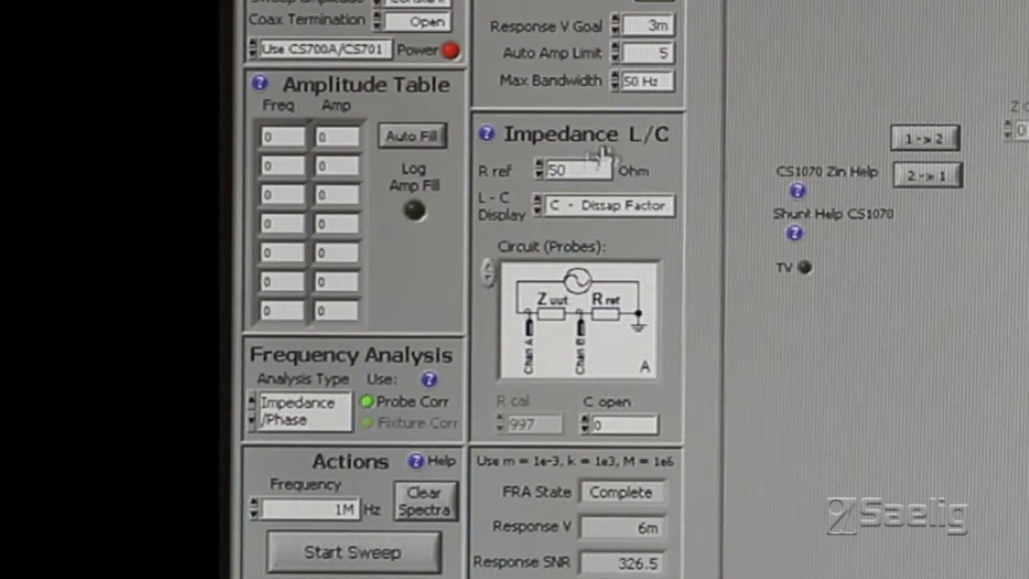
mouse_move(469, 345)
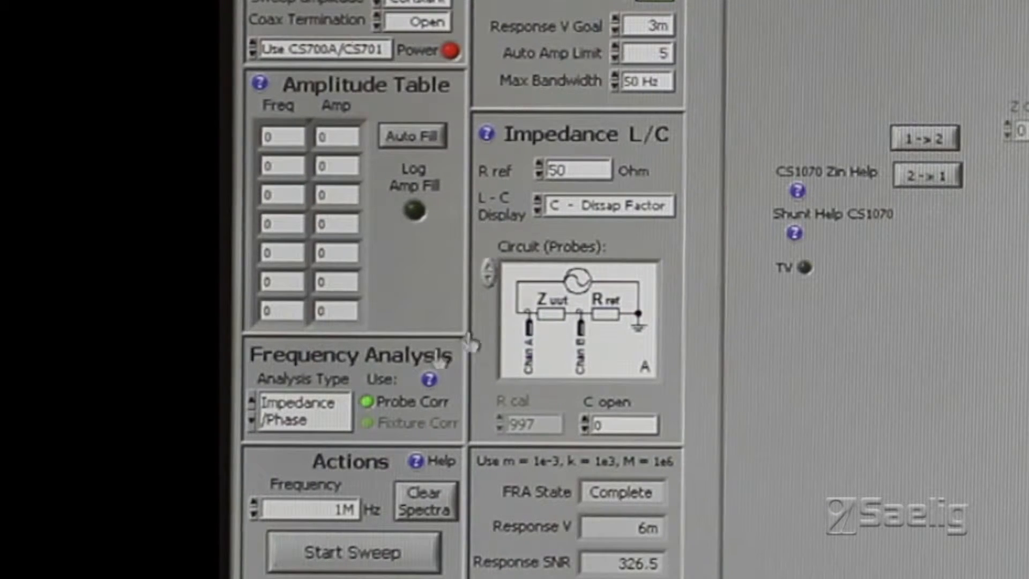
mouse_move(249, 429)
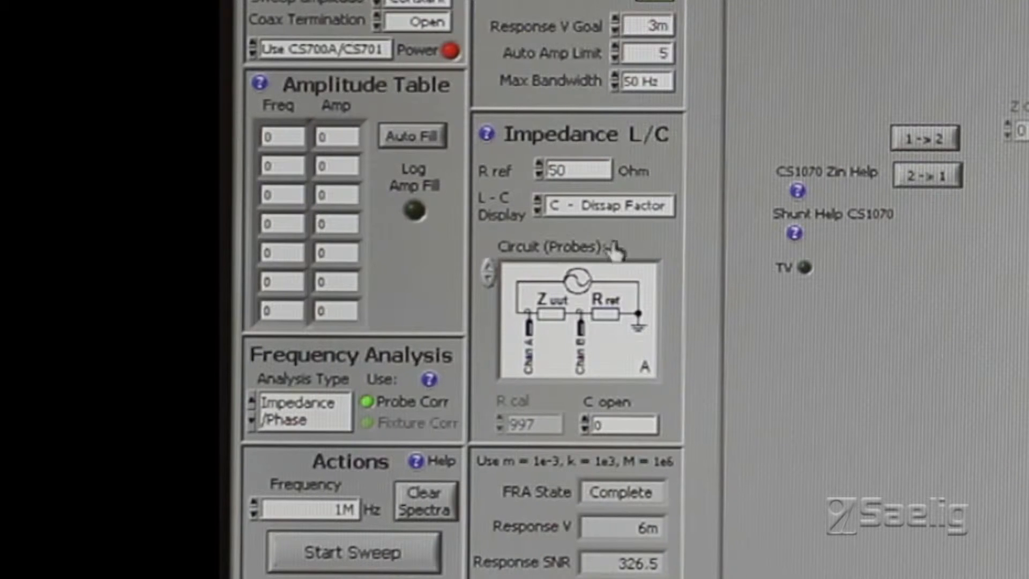
mouse_move(489, 295)
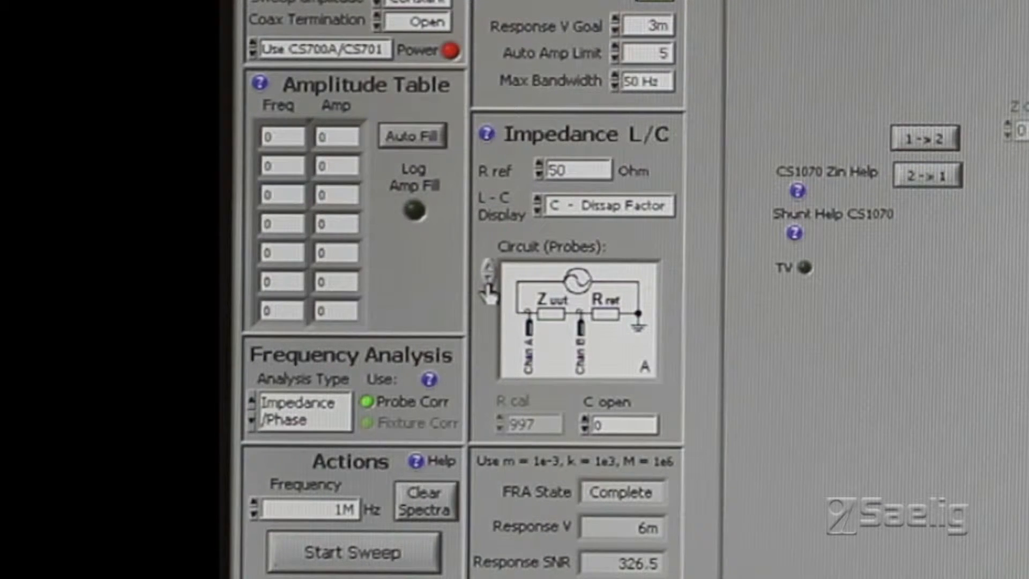
mouse_move(492, 295)
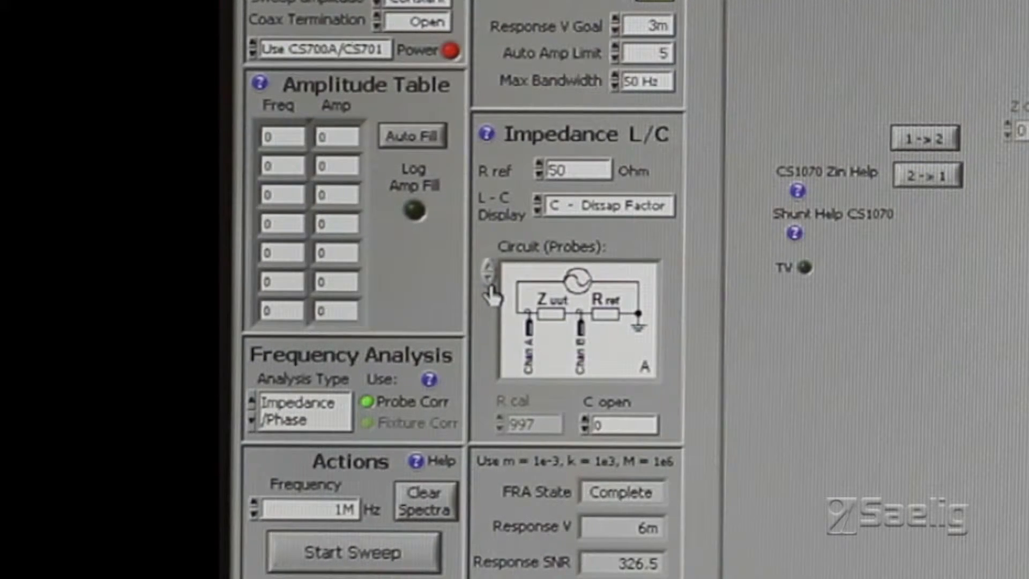
click(486, 269)
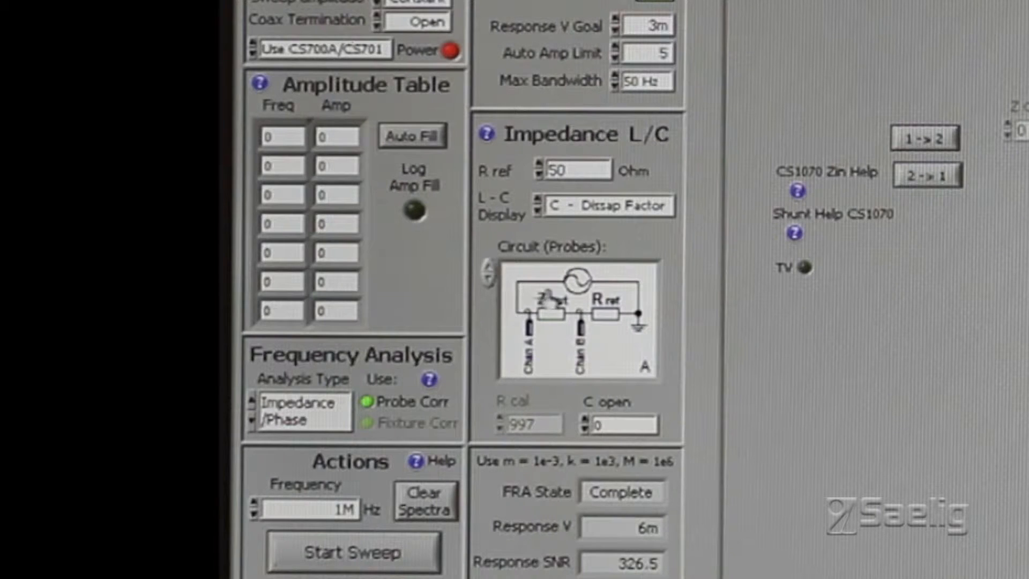
mouse_move(488, 292)
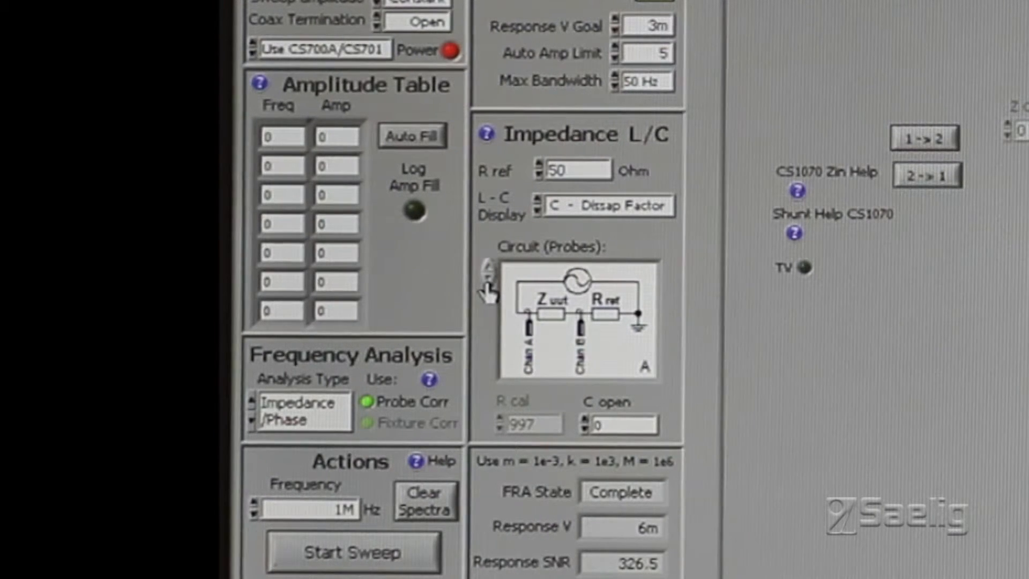
mouse_move(489, 272)
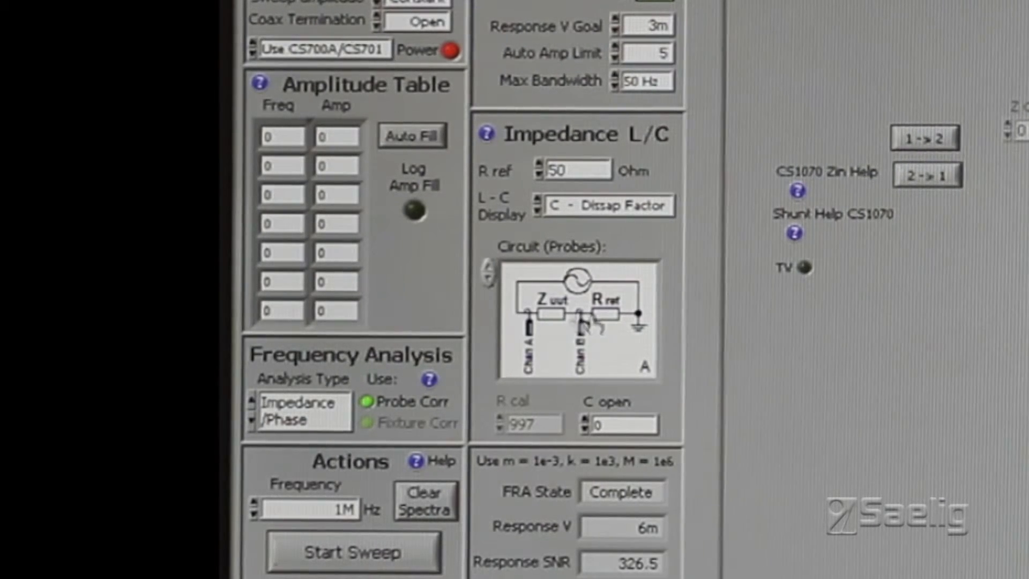
mouse_move(535, 225)
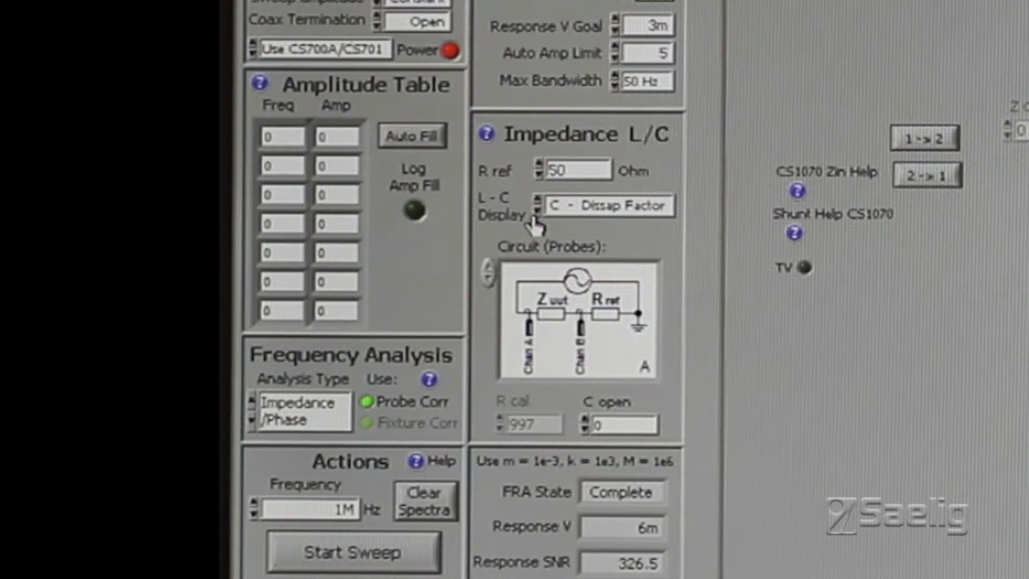
mouse_move(538, 223)
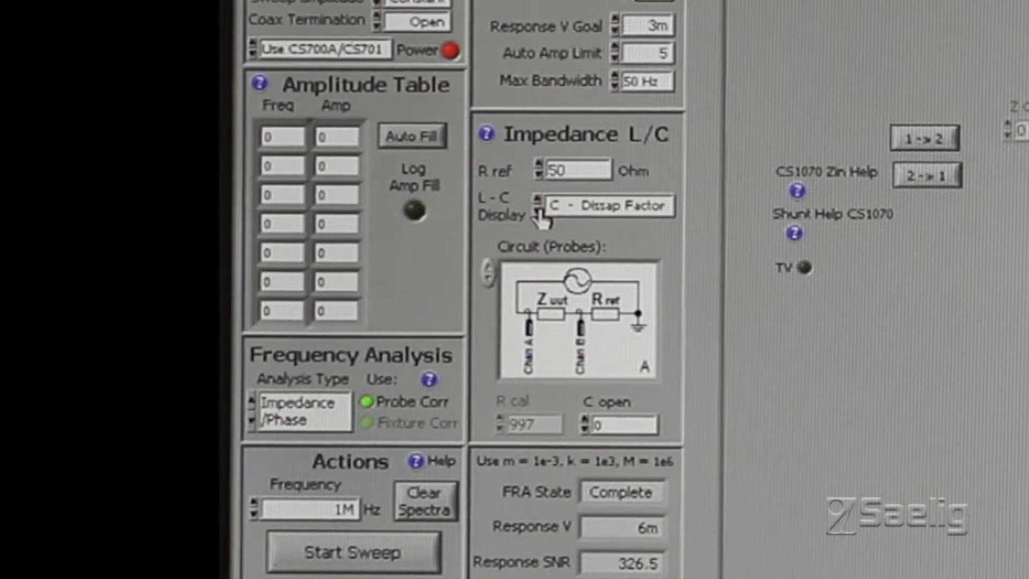
mouse_move(538, 210)
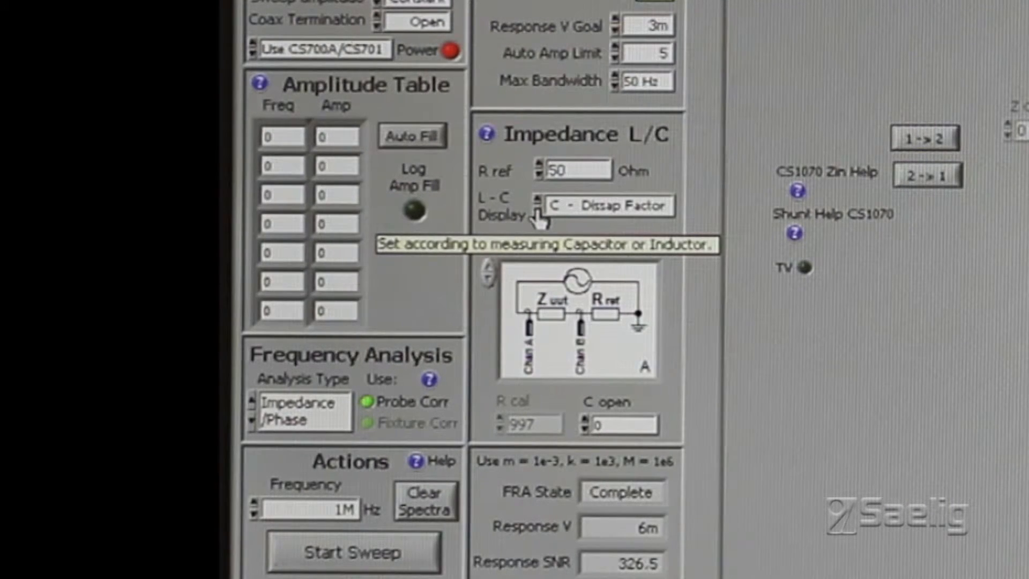
Step: Step the L-C Display through C - Resr and L - Resr to L - Quality Factor
click(607, 205)
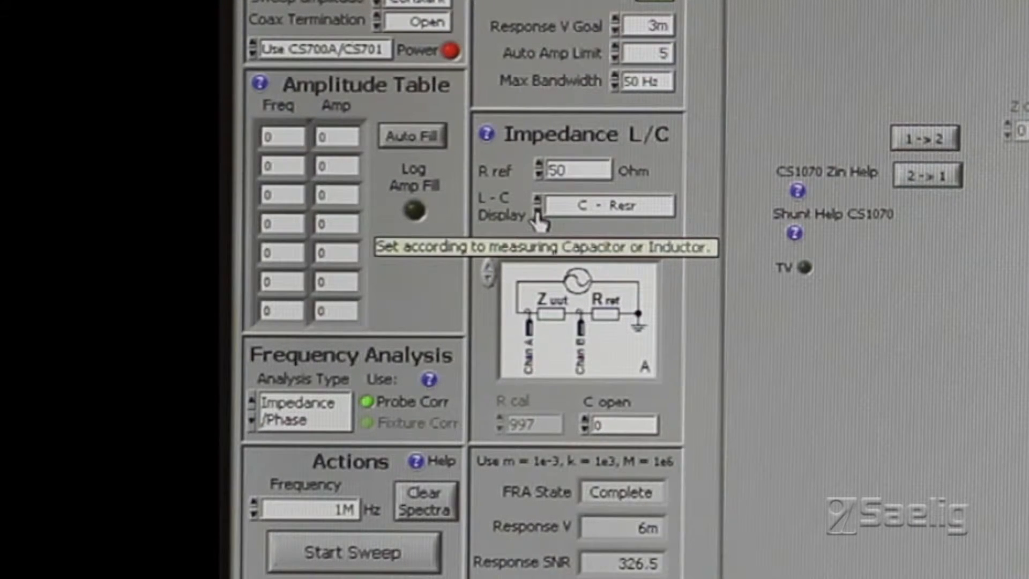
click(538, 205)
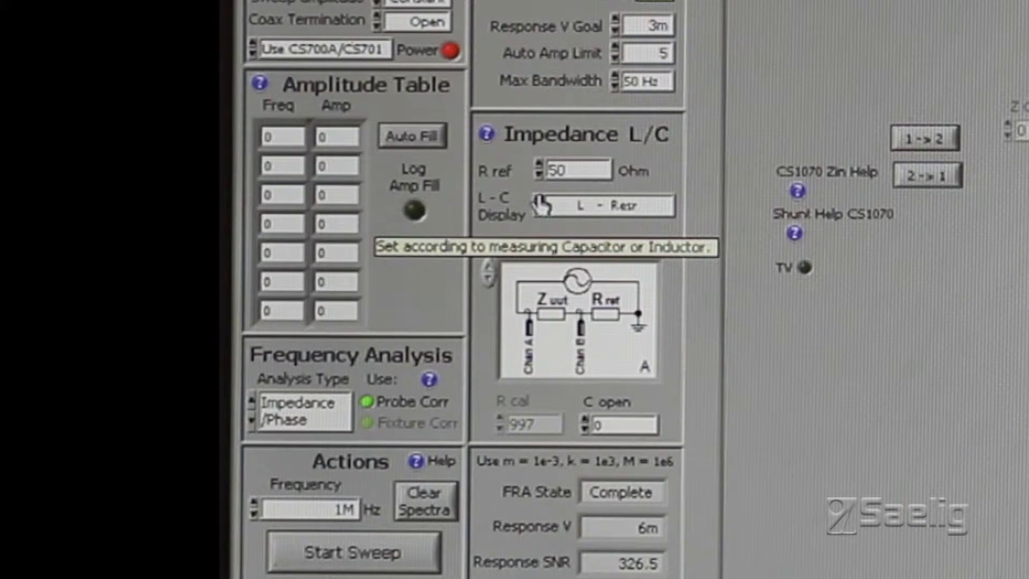
click(604, 205)
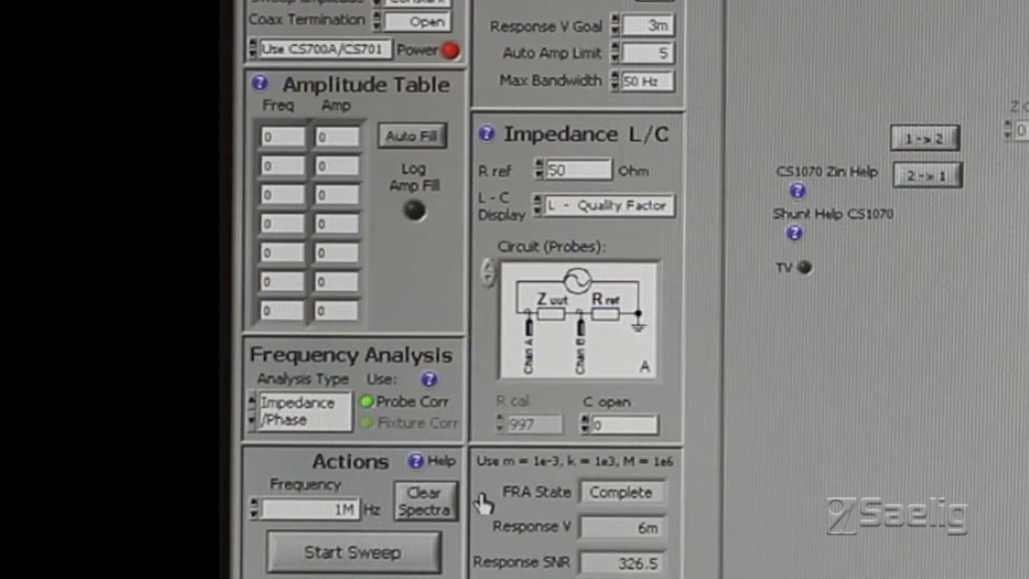
mouse_move(830, 422)
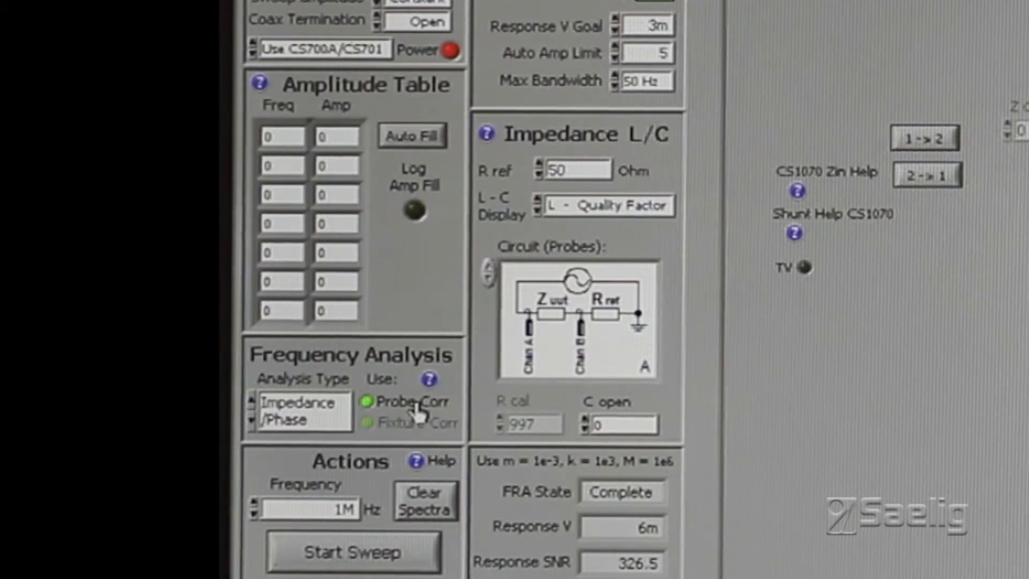
mouse_move(514, 305)
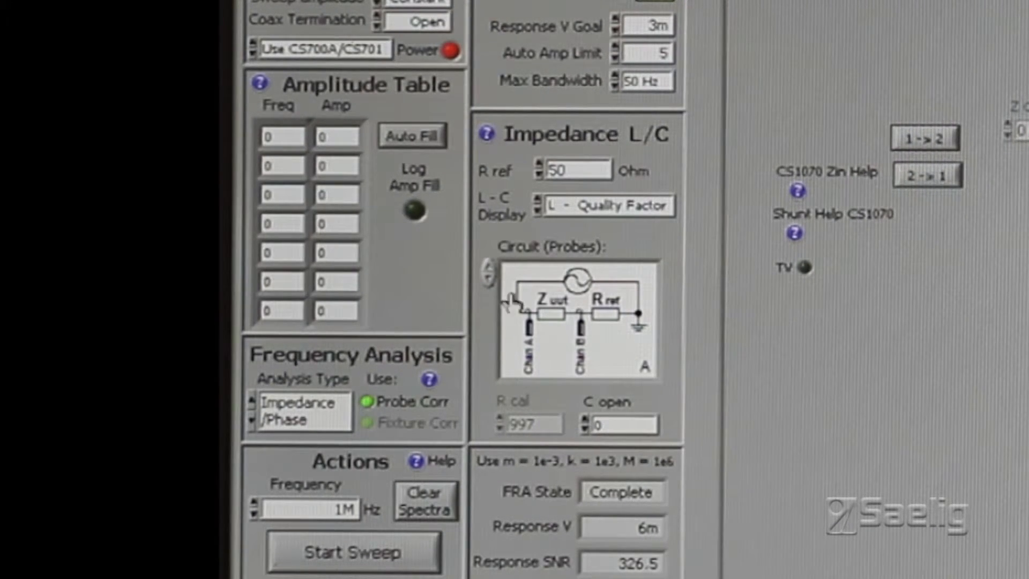
mouse_move(255, 427)
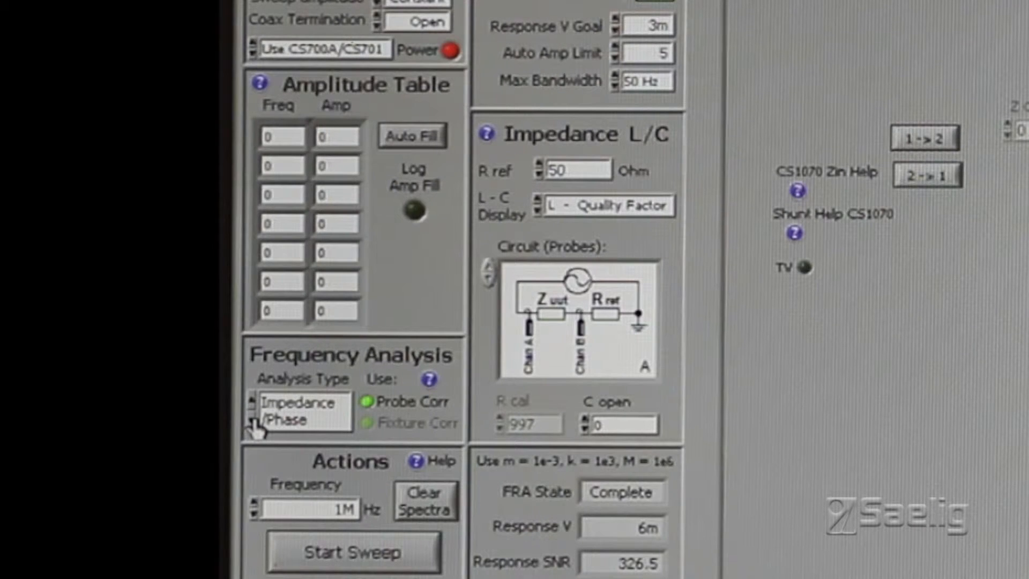
mouse_move(318, 403)
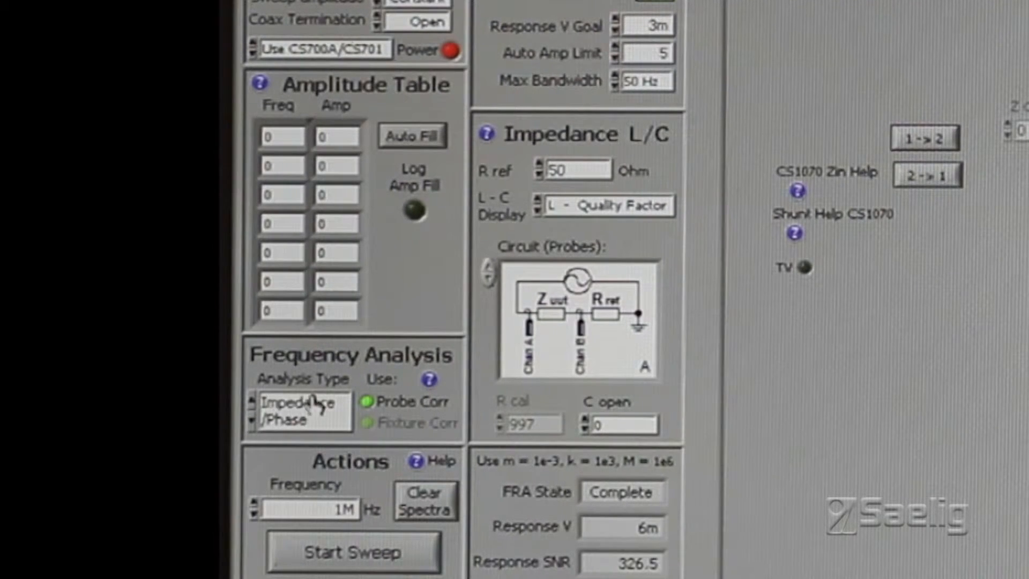
mouse_move(263, 421)
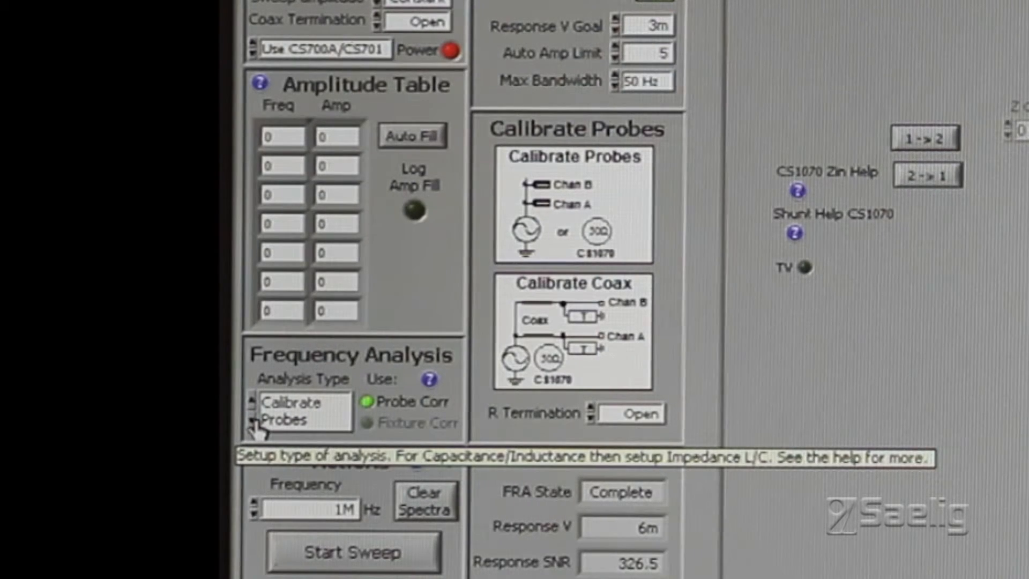
Step: Step the Analysis Type to Calibrate CS1070 1R for 1 ohm output calibration
click(251, 416)
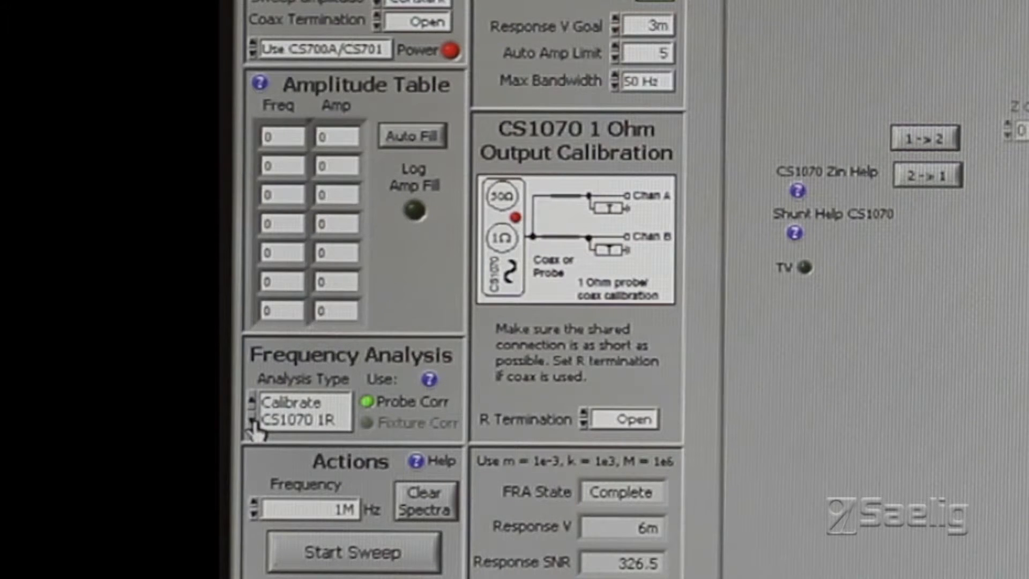
mouse_move(344, 443)
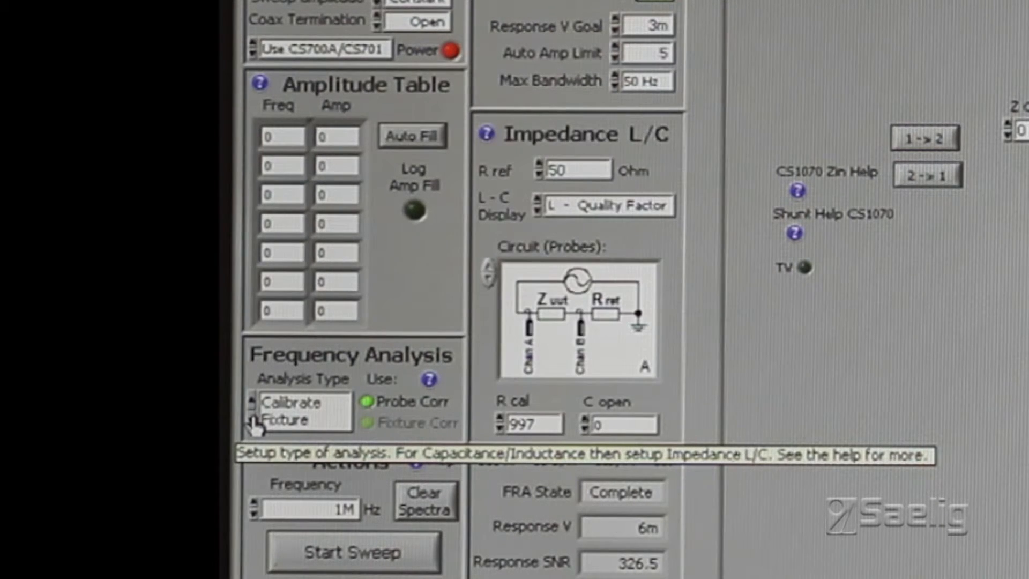
mouse_move(321, 447)
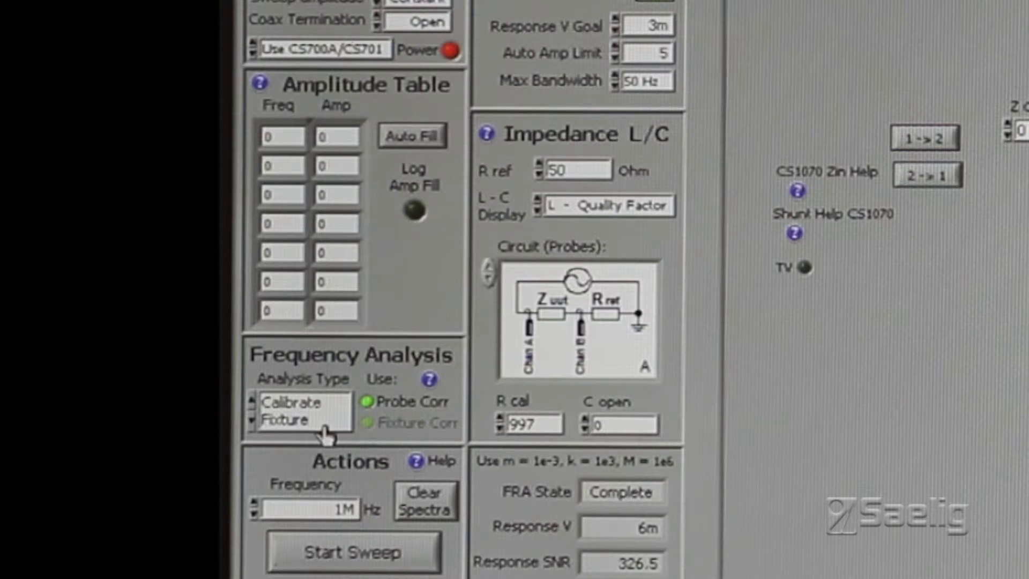
mouse_move(397, 390)
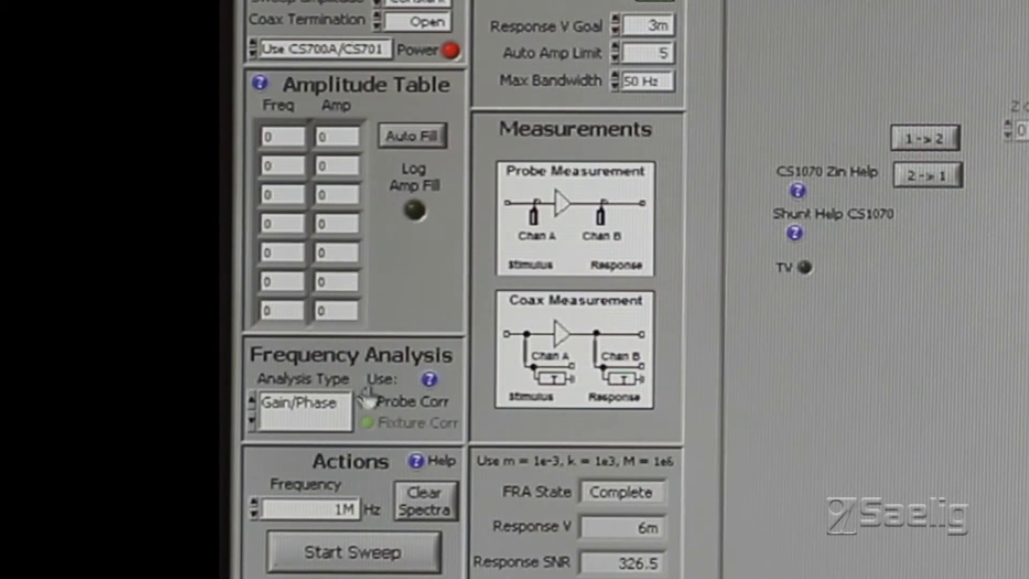
Step: Open the Amplitude Table help on frequencies, Autofill and log amplitude fill
click(368, 401)
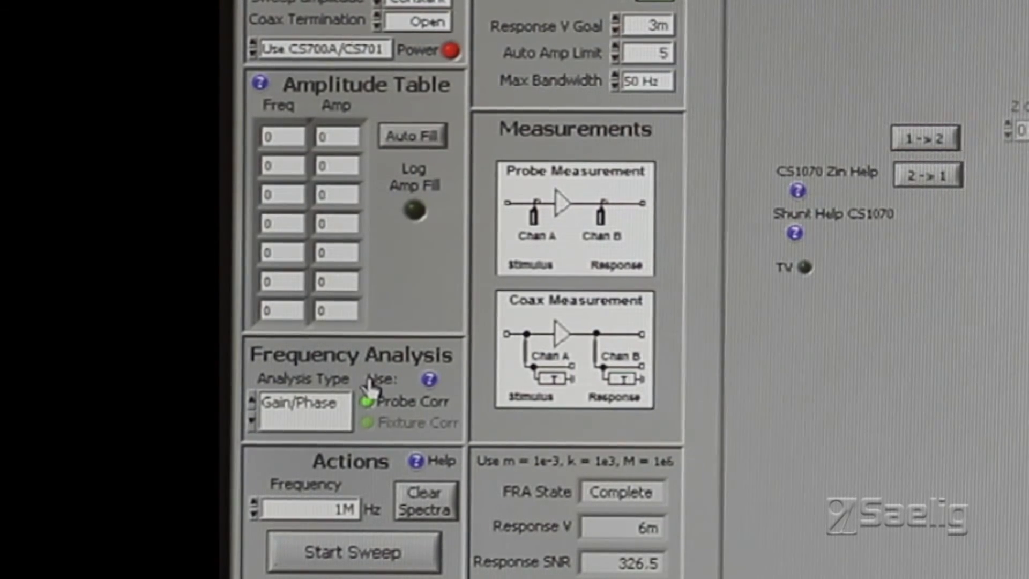
mouse_move(427, 380)
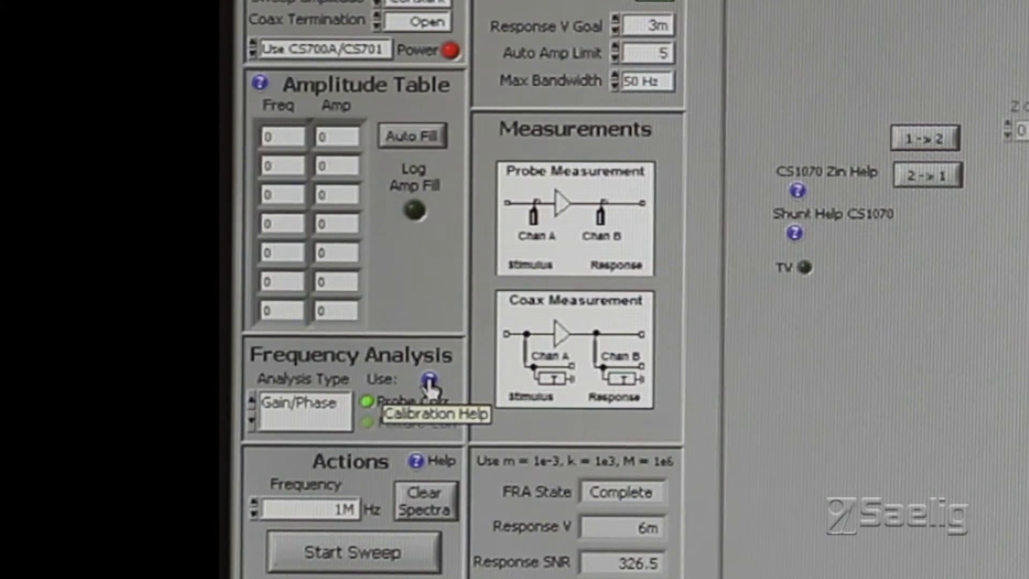
mouse_move(286, 108)
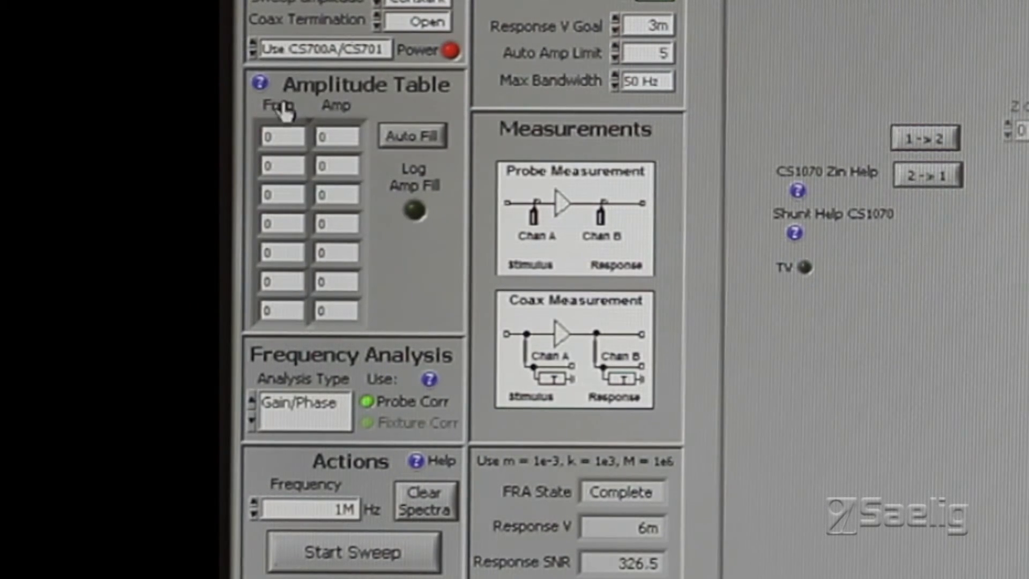
mouse_move(292, 164)
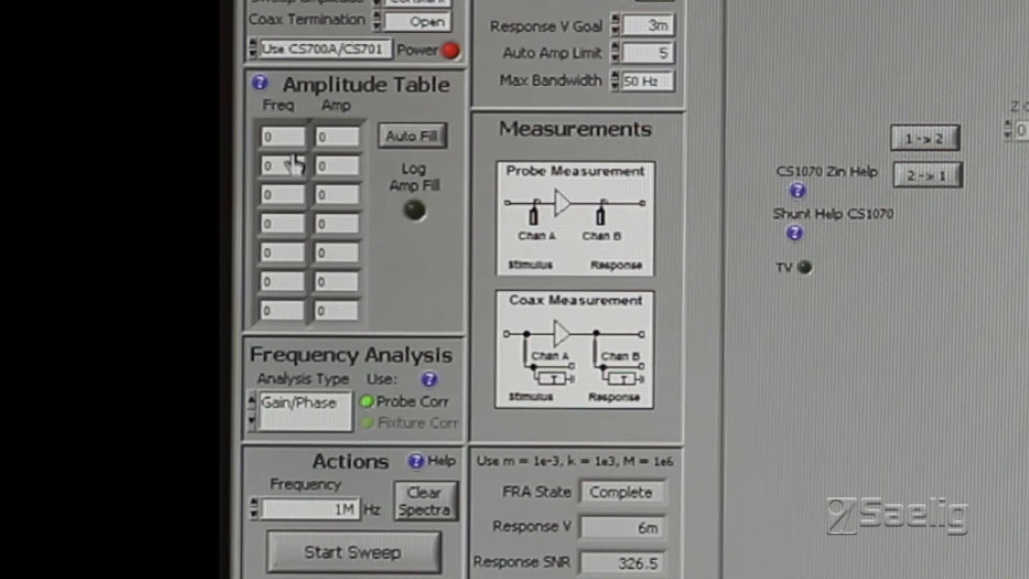
mouse_move(263, 158)
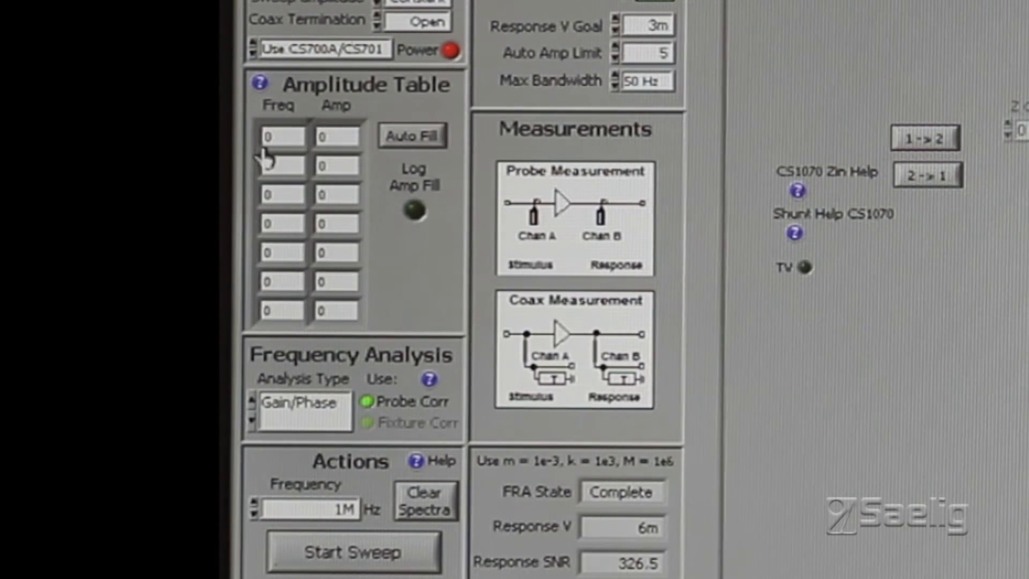
mouse_move(400, 312)
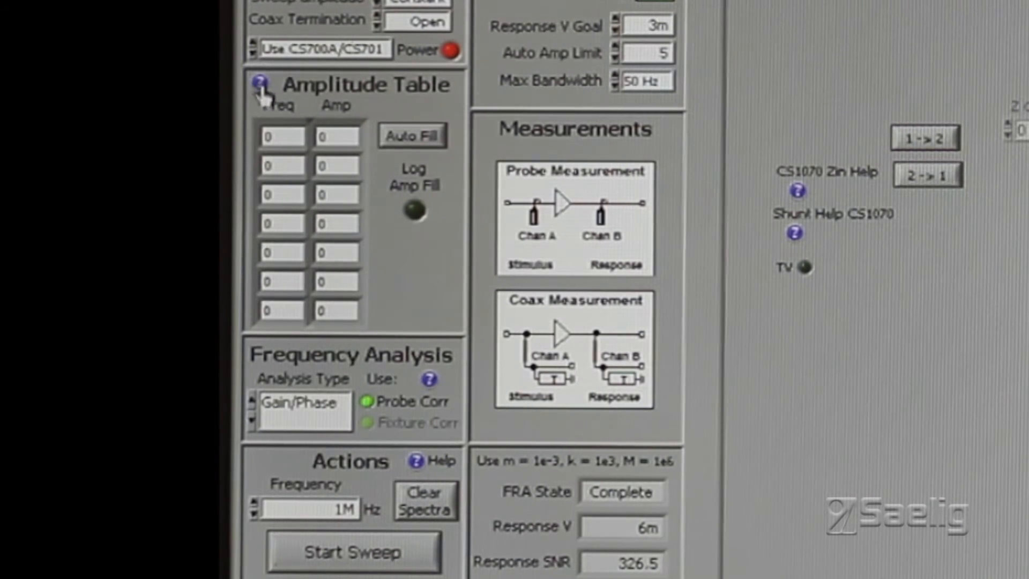
click(260, 84)
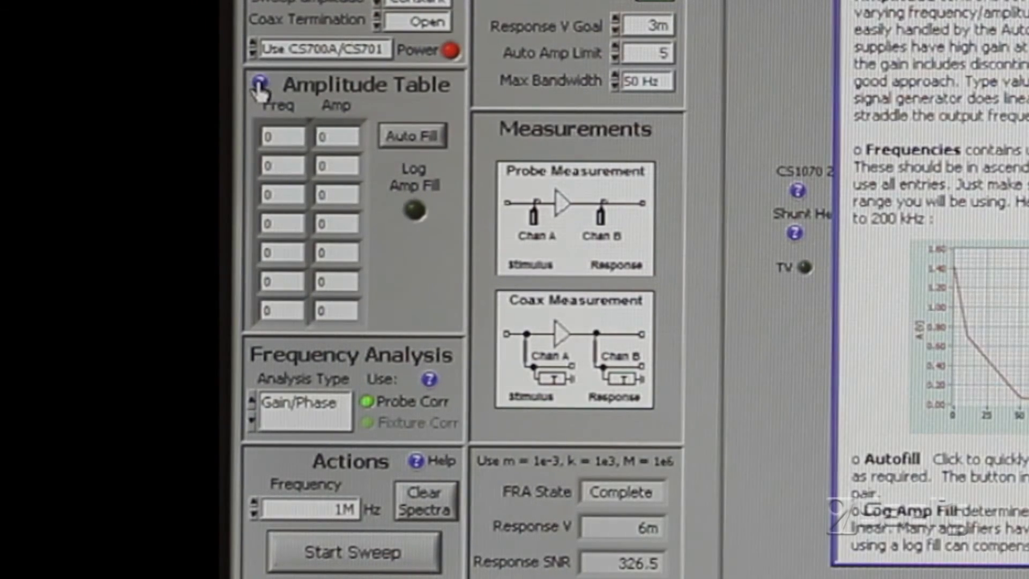